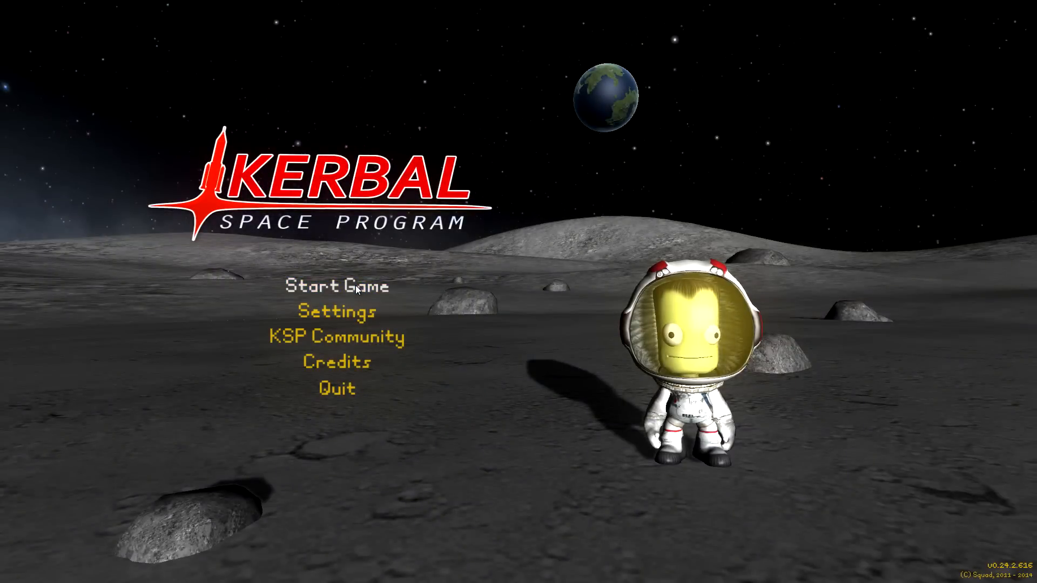
Start a new game named 'UPDA', try Sandbox, settle on Career mode and bring up Difficulty Options.
click(336, 287)
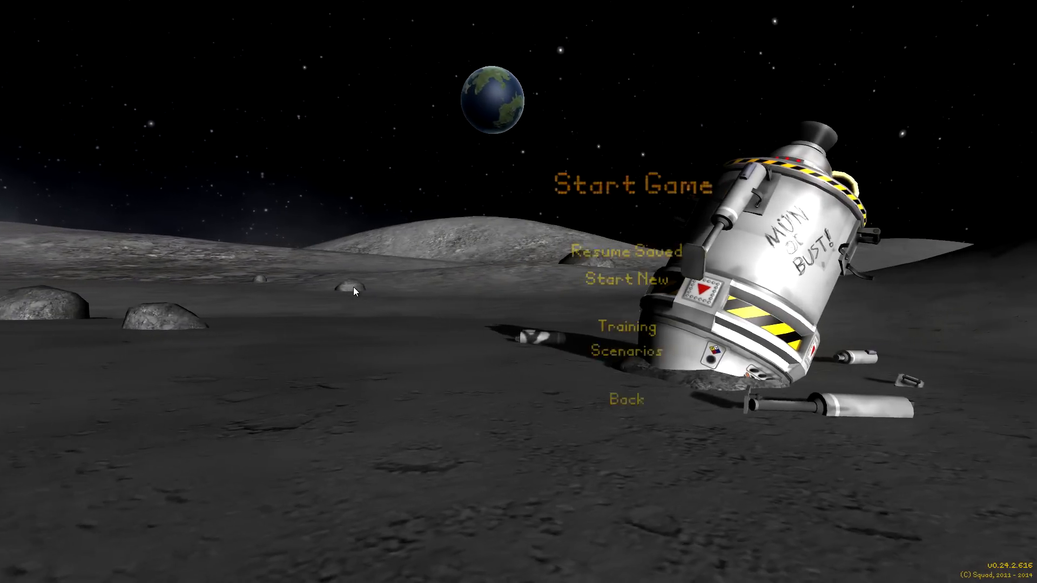
click(618, 279)
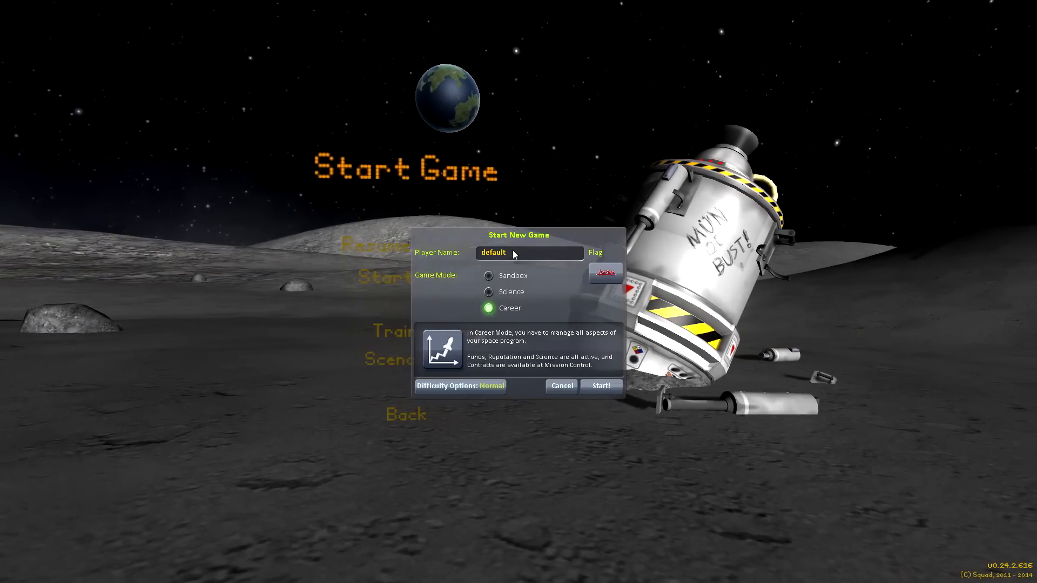
text(UPDATE!)
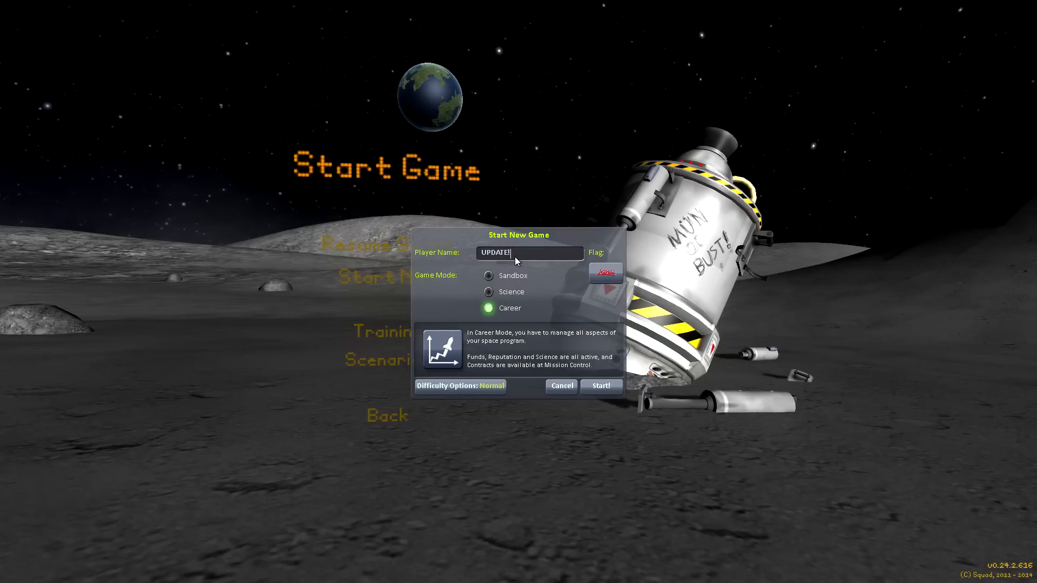
click(488, 276)
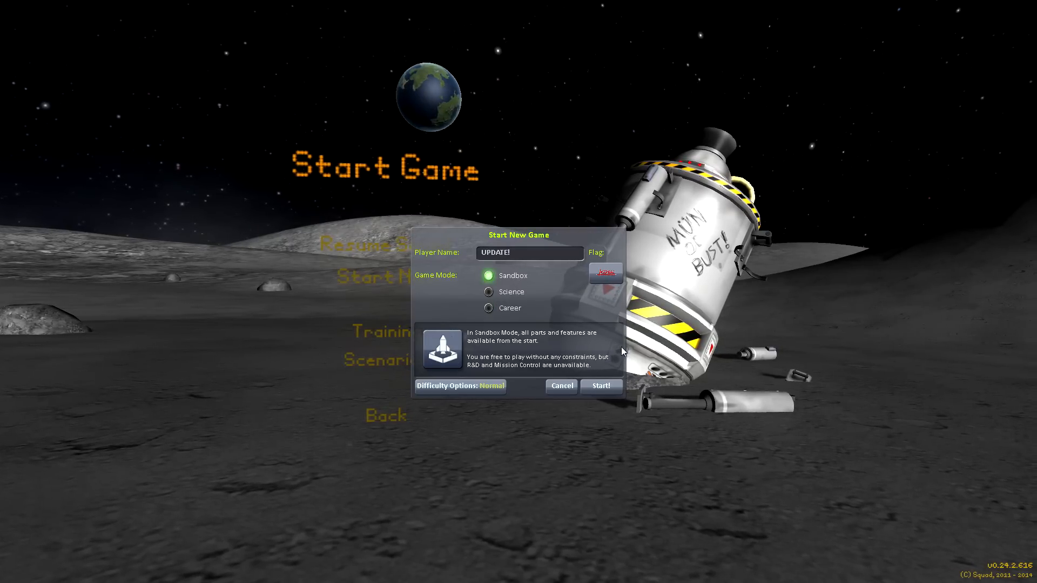
click(601, 385)
text(Ooh! Difficulty! Nice.)
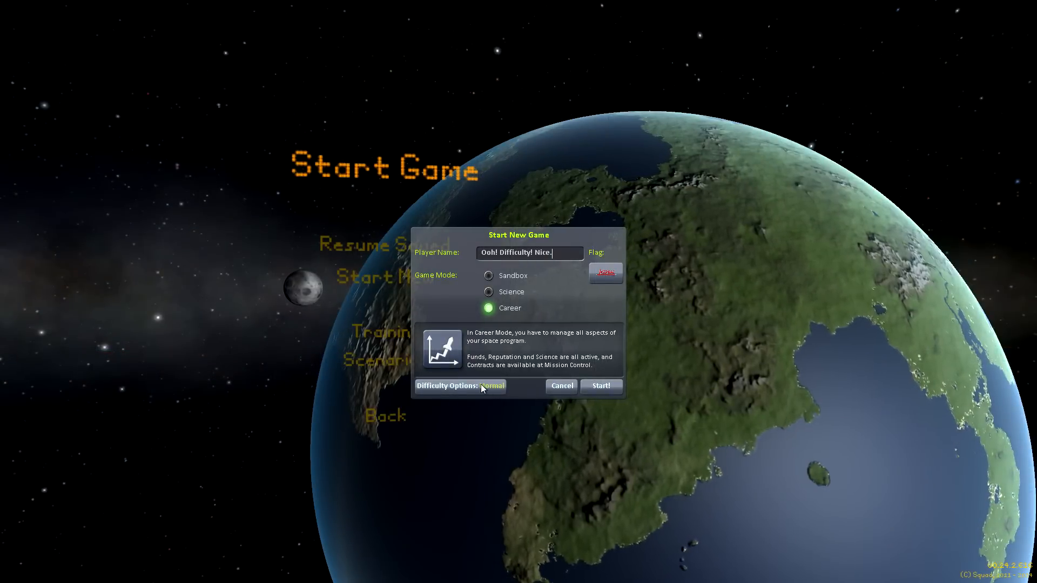
click(493, 387)
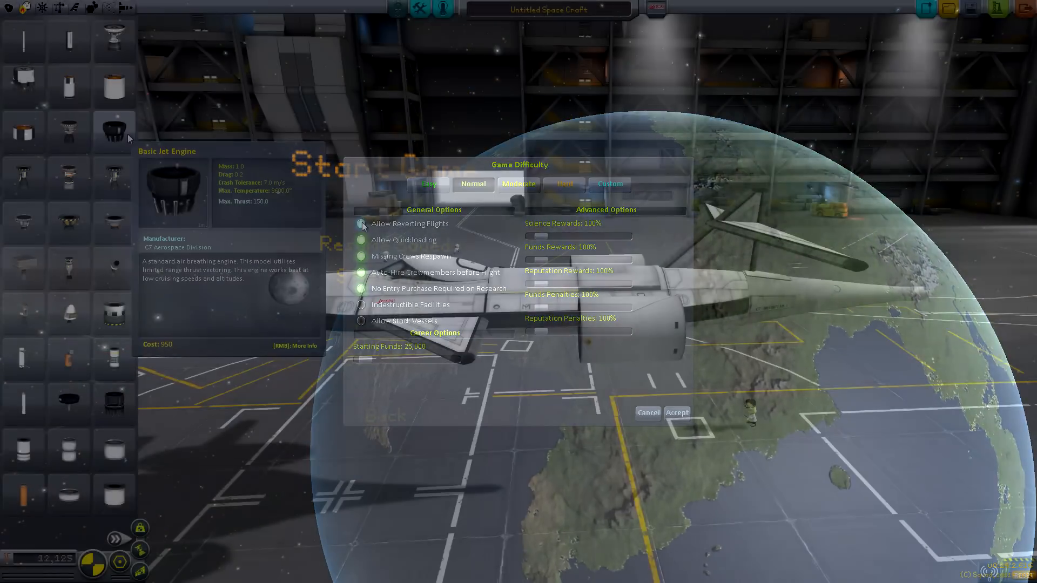
Enter the Administration building to view the strategies screen and its four advisers.
click(676, 412)
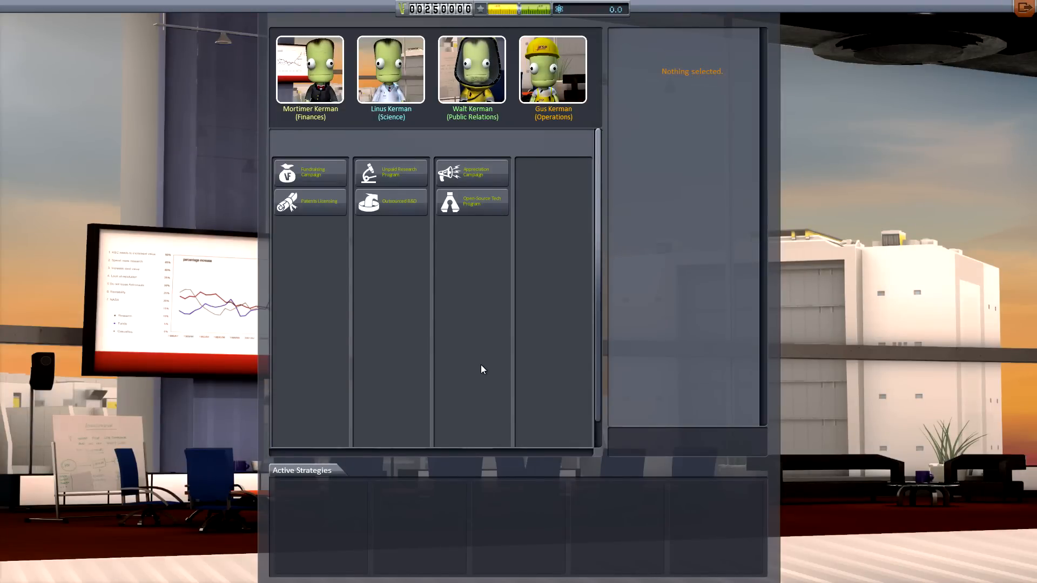
View the Fundraising Campaign details, then the Unpaid Research Program strategy.
click(310, 173)
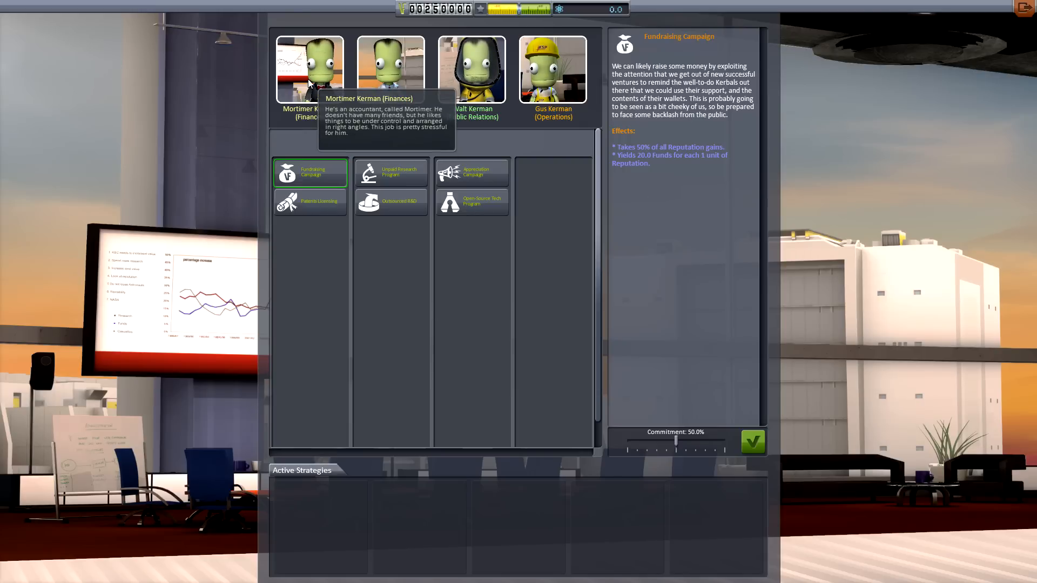
mouse_move(389, 72)
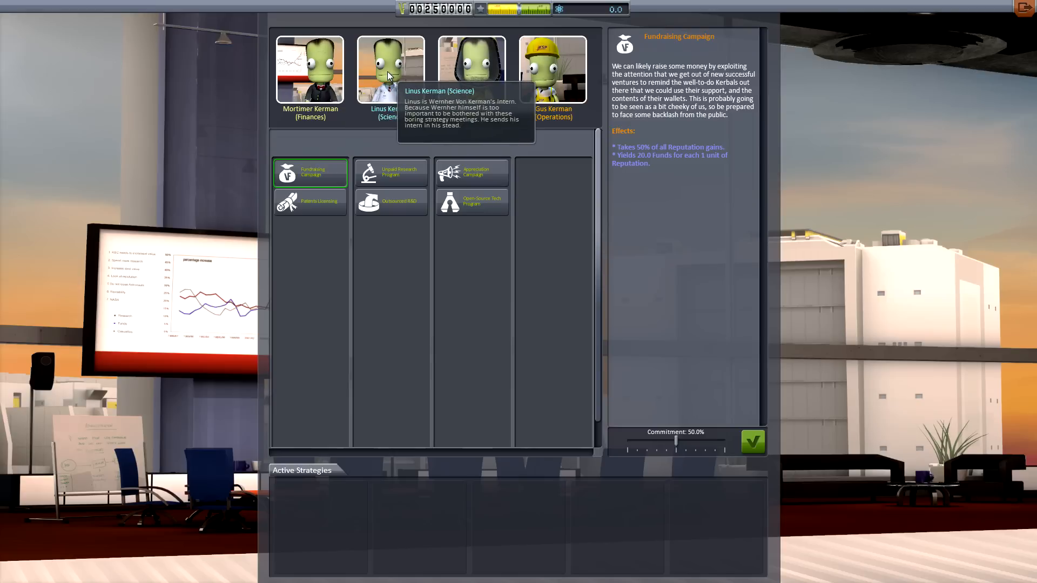
mouse_move(472, 69)
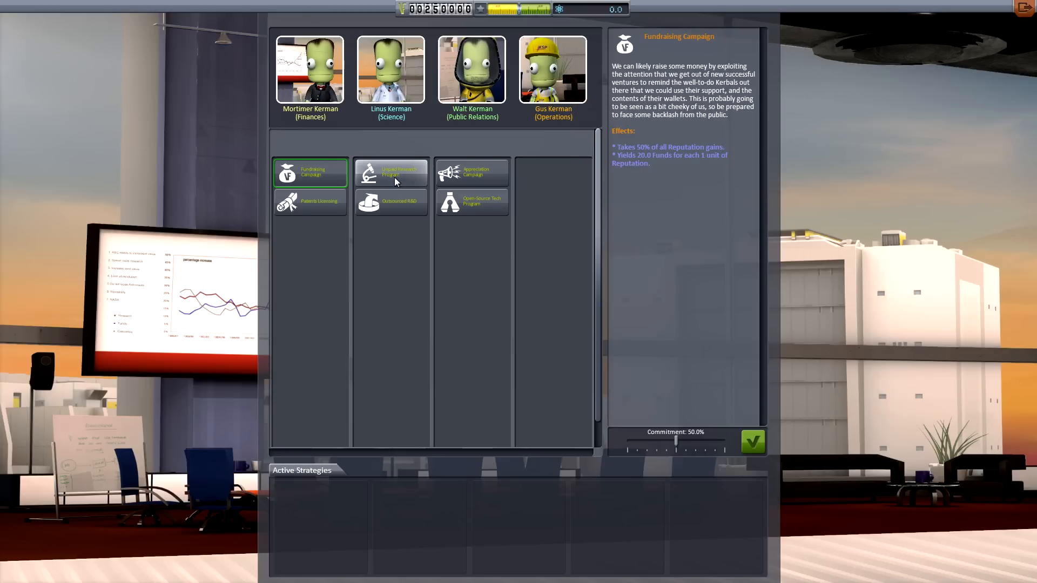
click(391, 173)
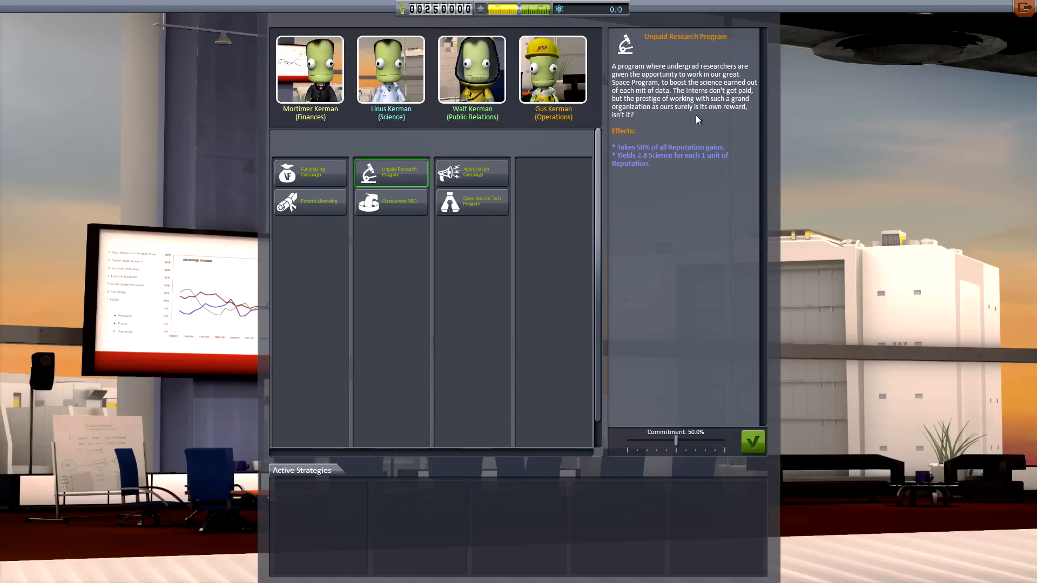
mouse_move(671, 160)
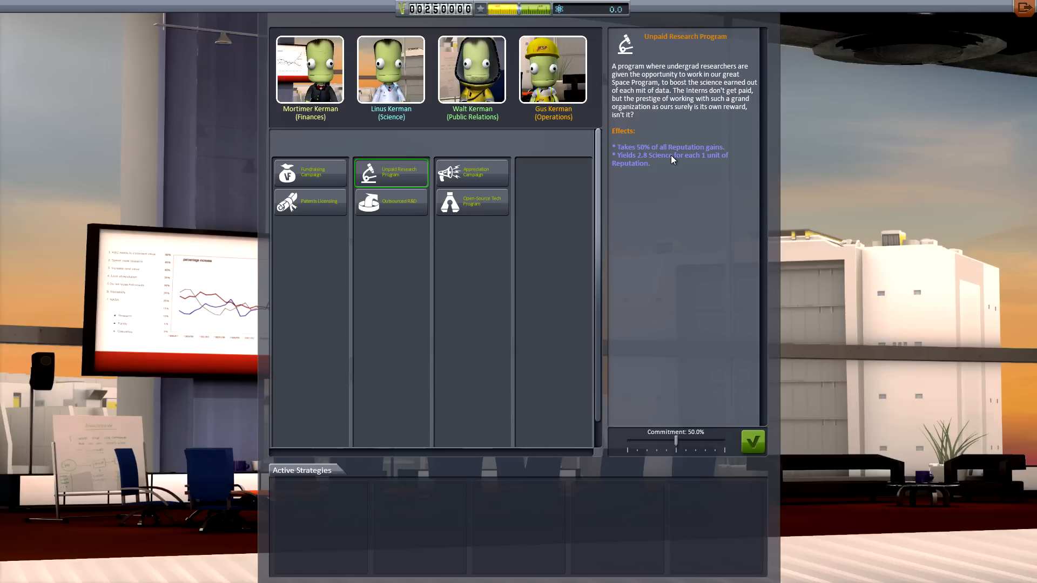
mouse_move(682, 157)
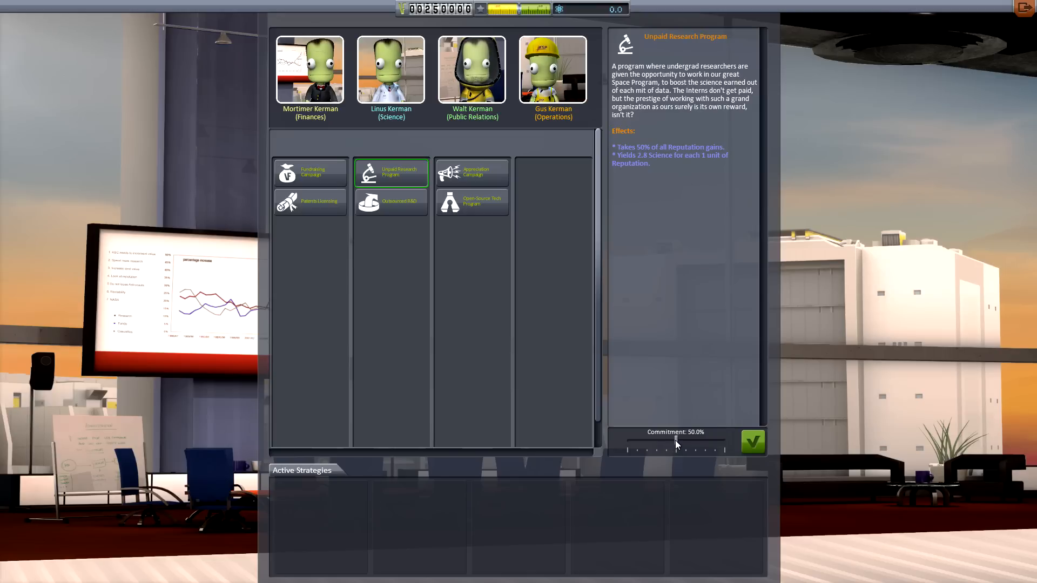
Set commitment from 5% up to 100% and accept the Unpaid Research Program, confirming with Yes.
drag(675, 449, 629, 449)
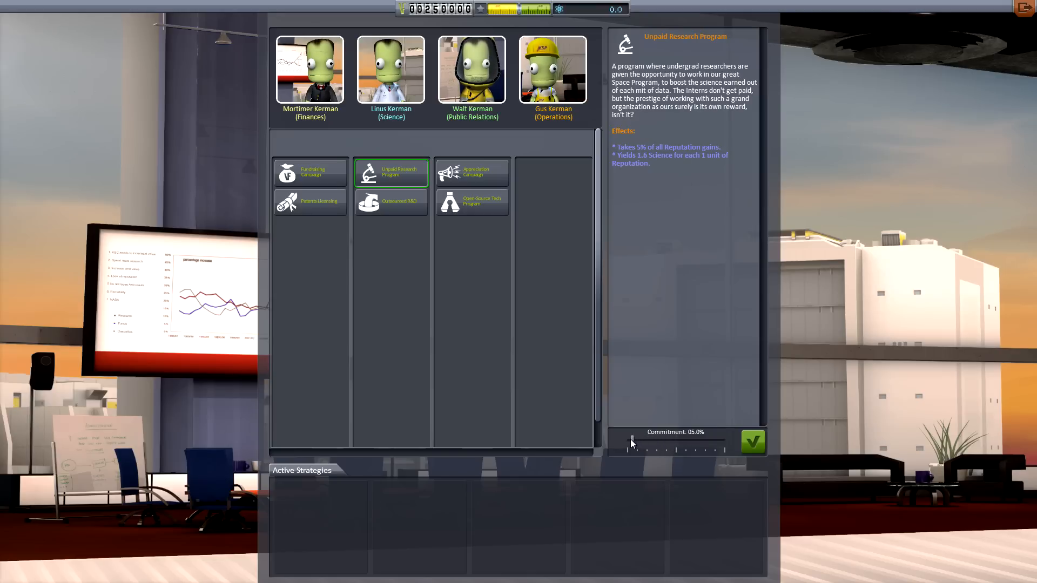
drag(630, 443, 685, 442)
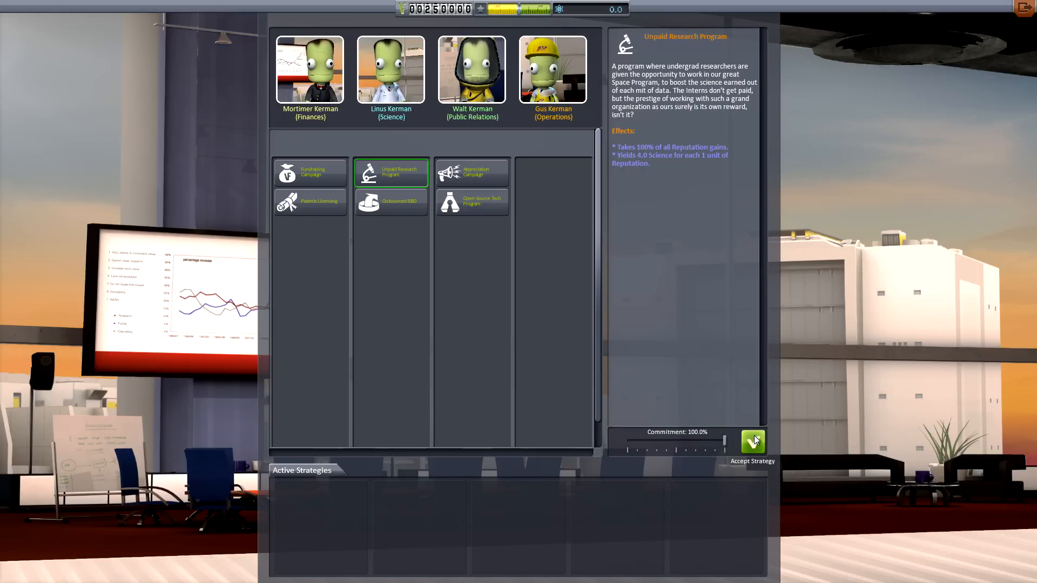
click(752, 442)
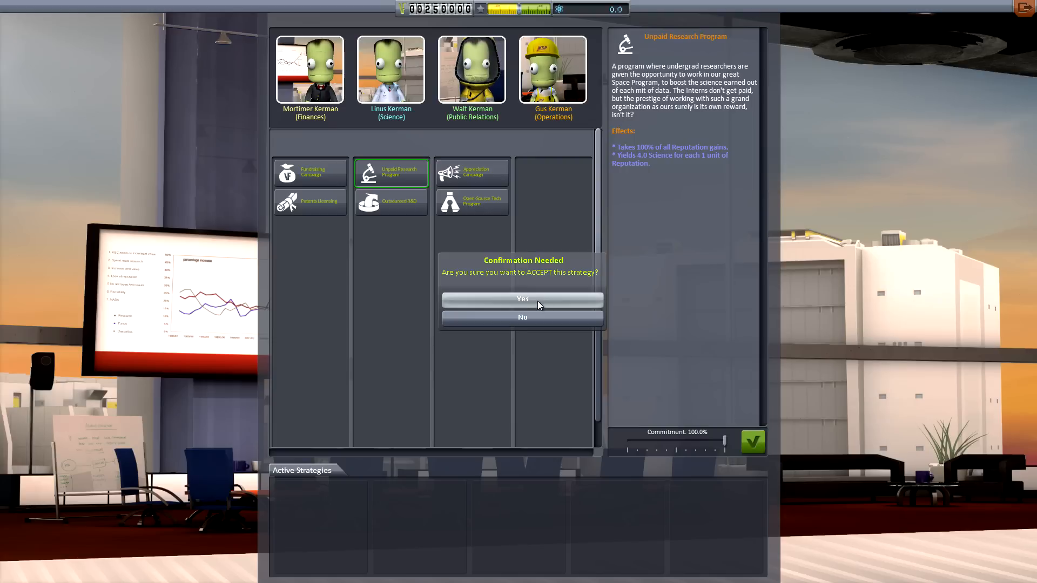
click(522, 299)
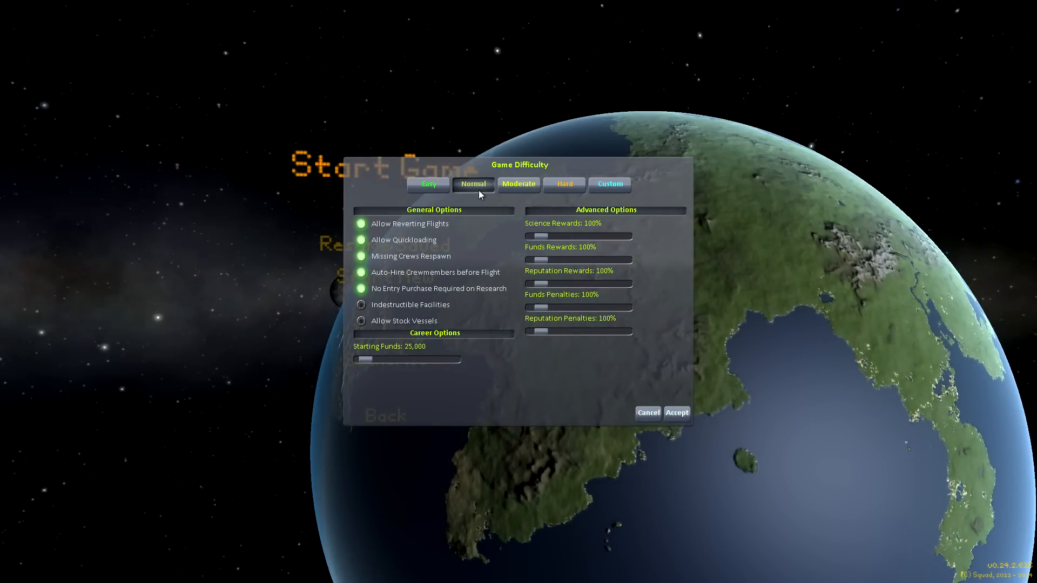
Try the Moderate, Hard and Easy presets, then switch off the general gameplay options.
click(518, 185)
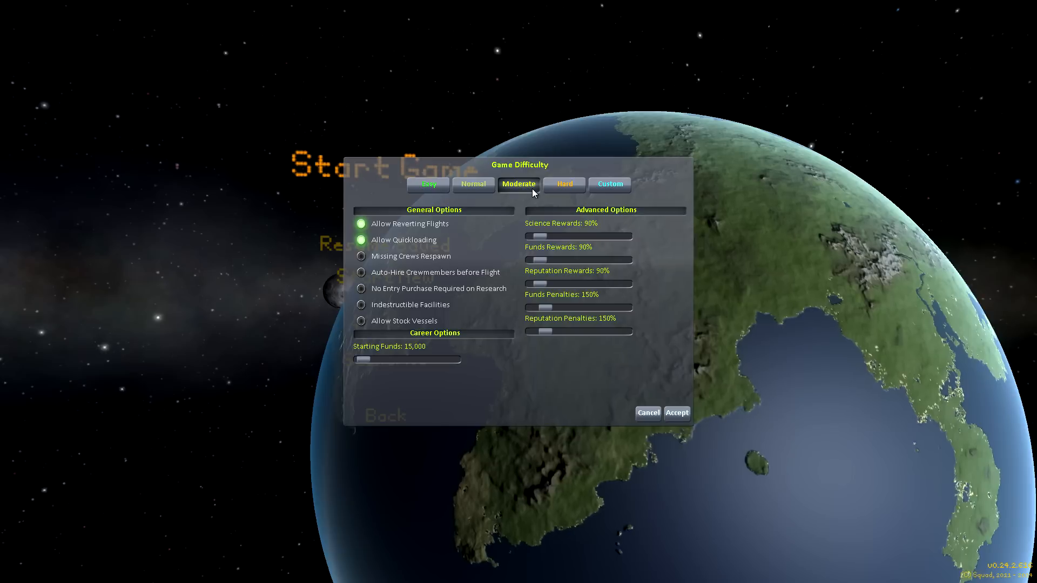
click(563, 184)
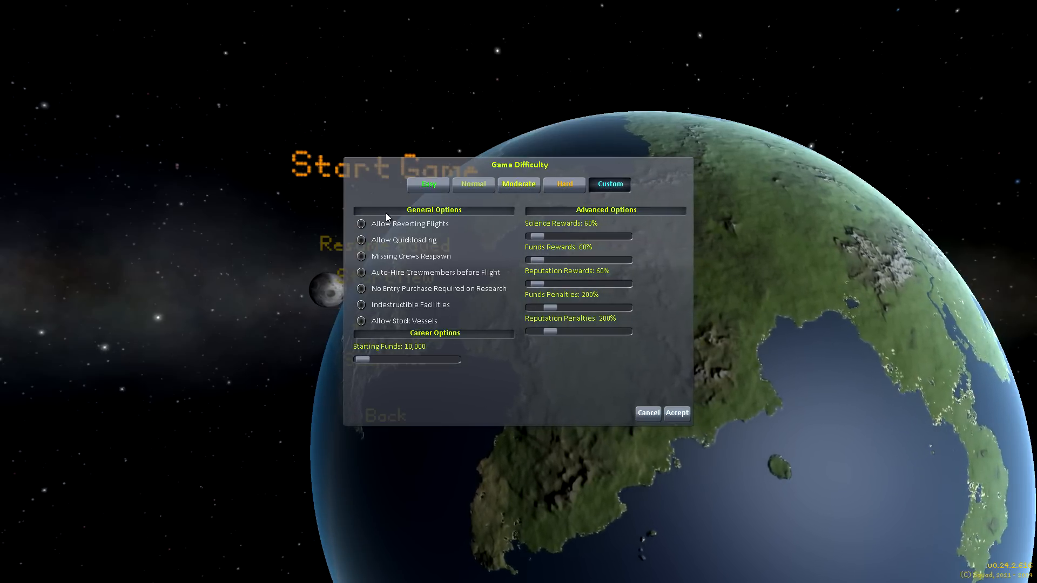
click(428, 184)
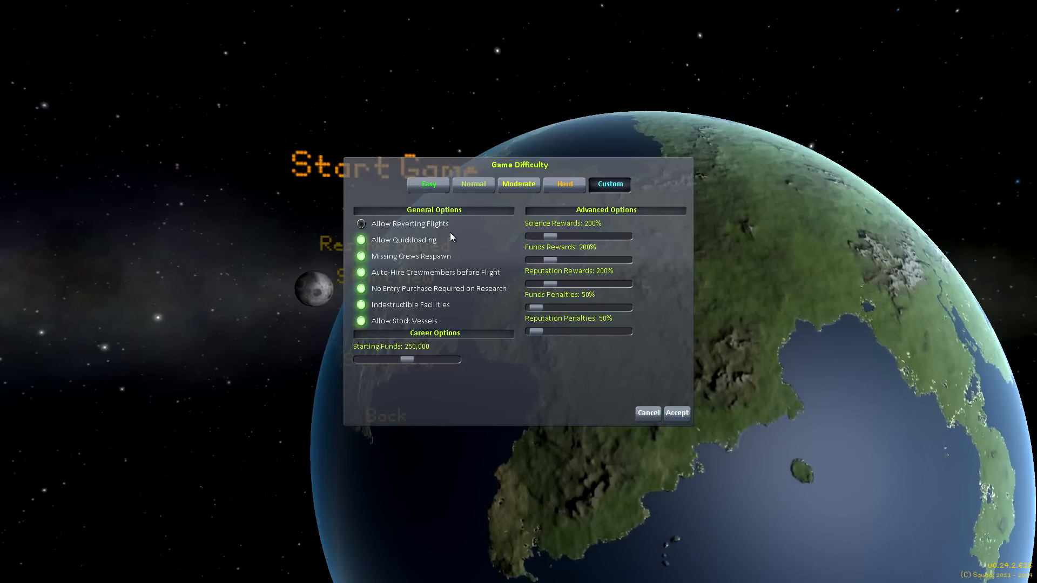
click(361, 239)
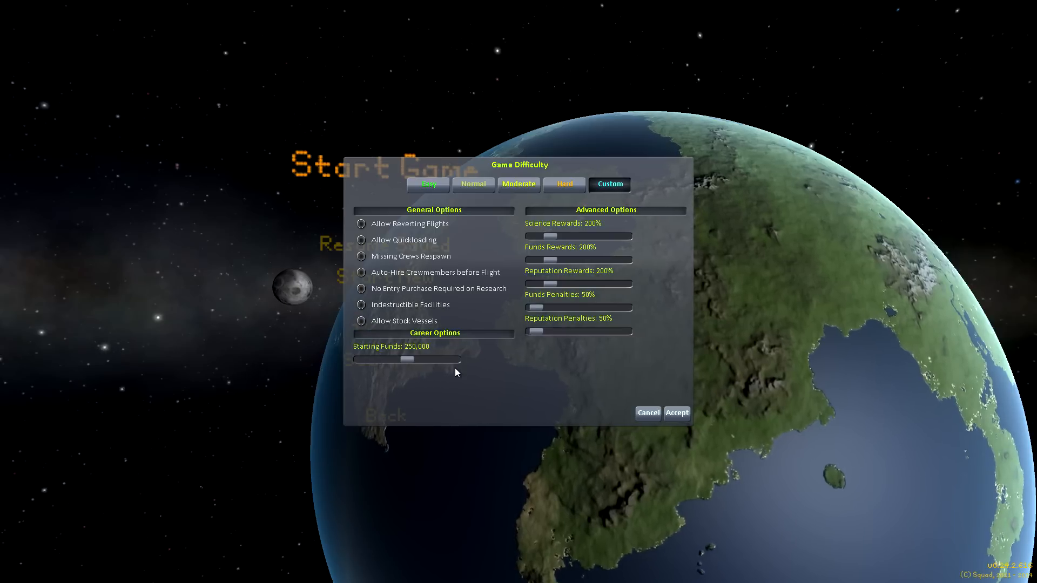
Boost science and funds rewards, cut reputation rewards to 40%, penalties to 10%, funds penalties to 1,000%.
drag(410, 358, 423, 358)
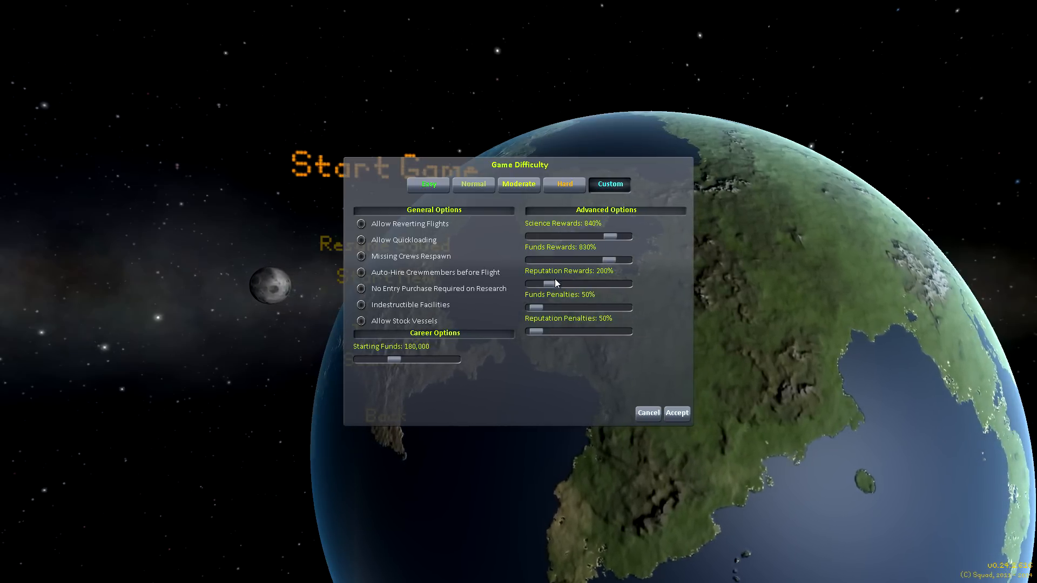
drag(575, 283, 536, 283)
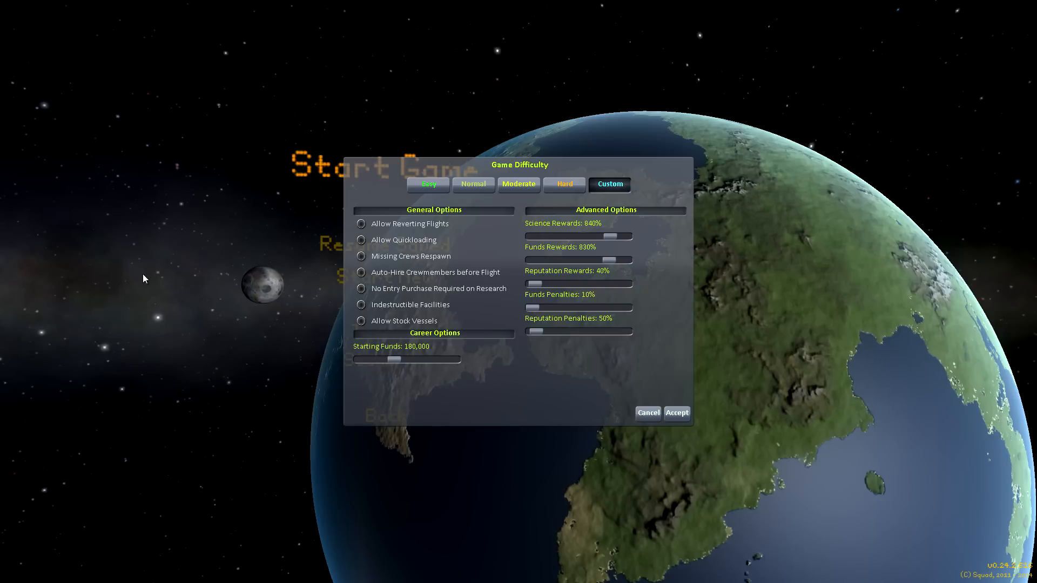
drag(529, 331, 539, 331)
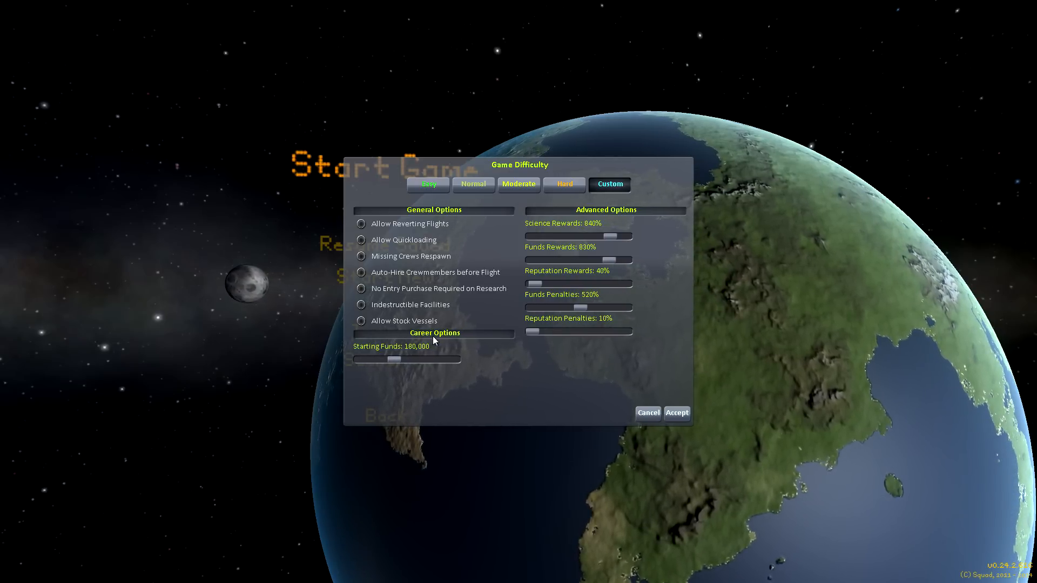
drag(577, 306, 632, 306)
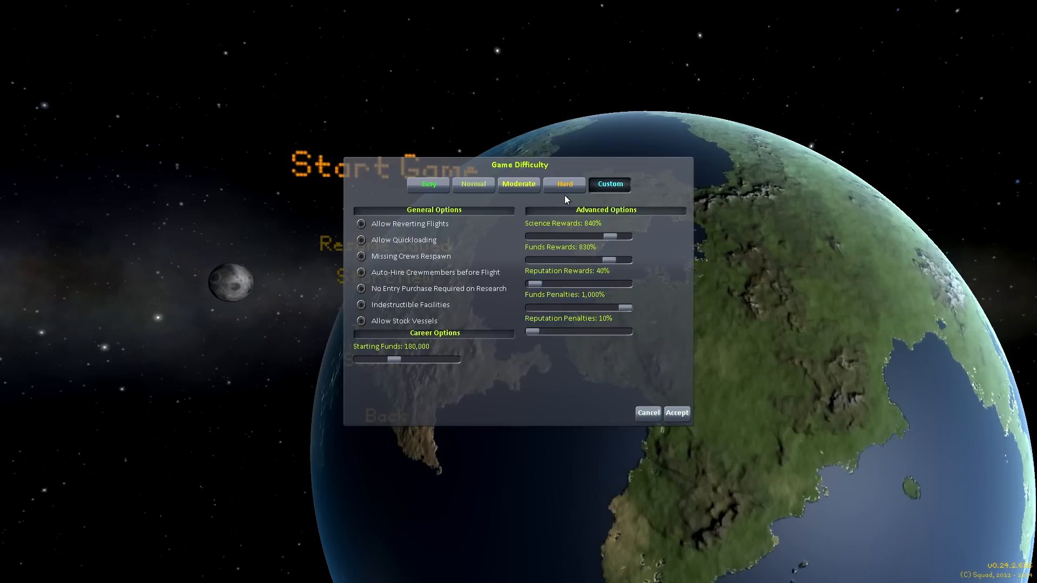
mouse_move(648, 271)
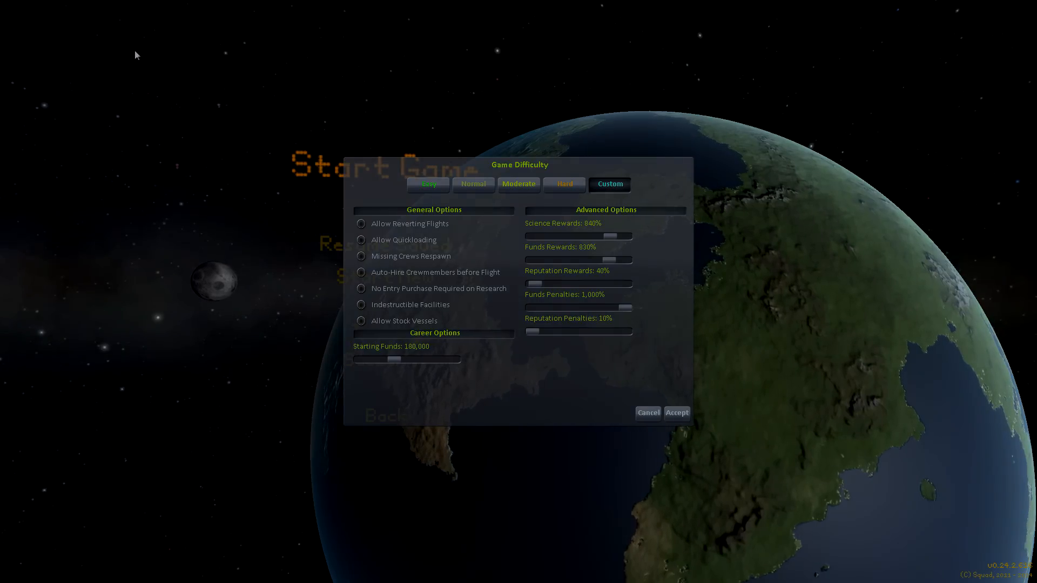
click(676, 411)
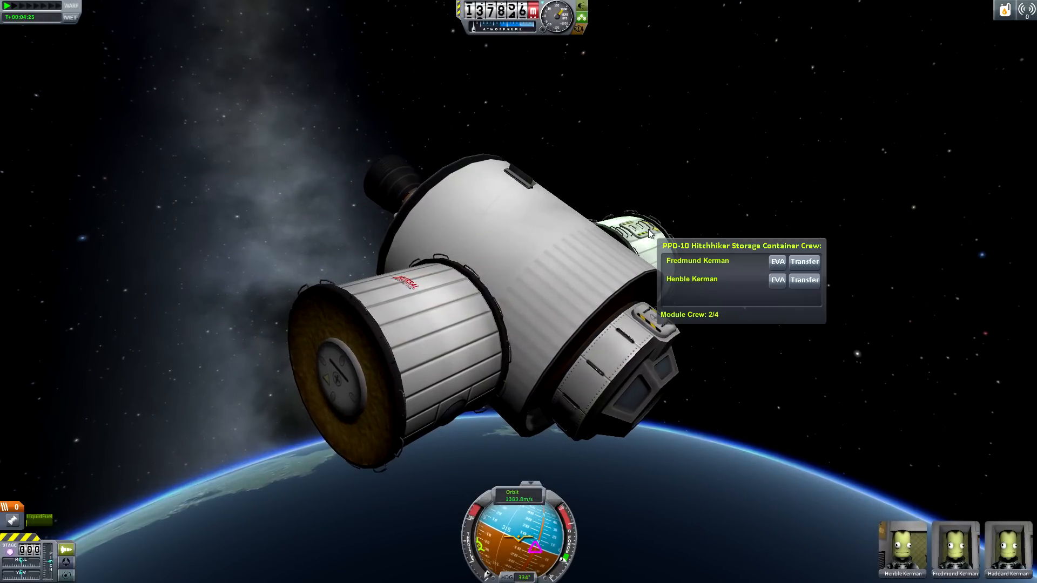
Transfer Fredmund Kerman from the Hitchhiker container into the PPD-12 Cupola Module.
click(803, 260)
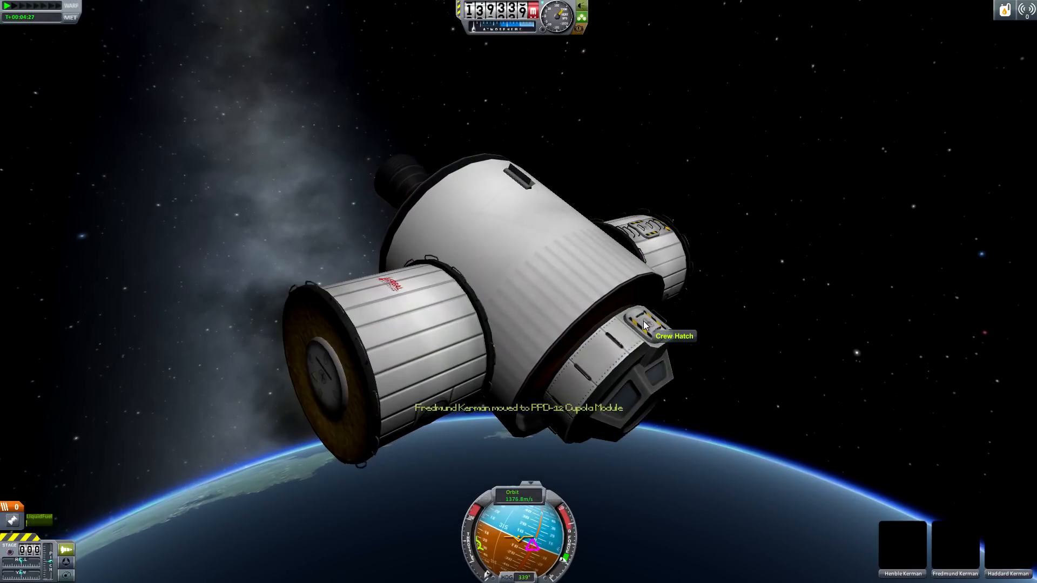